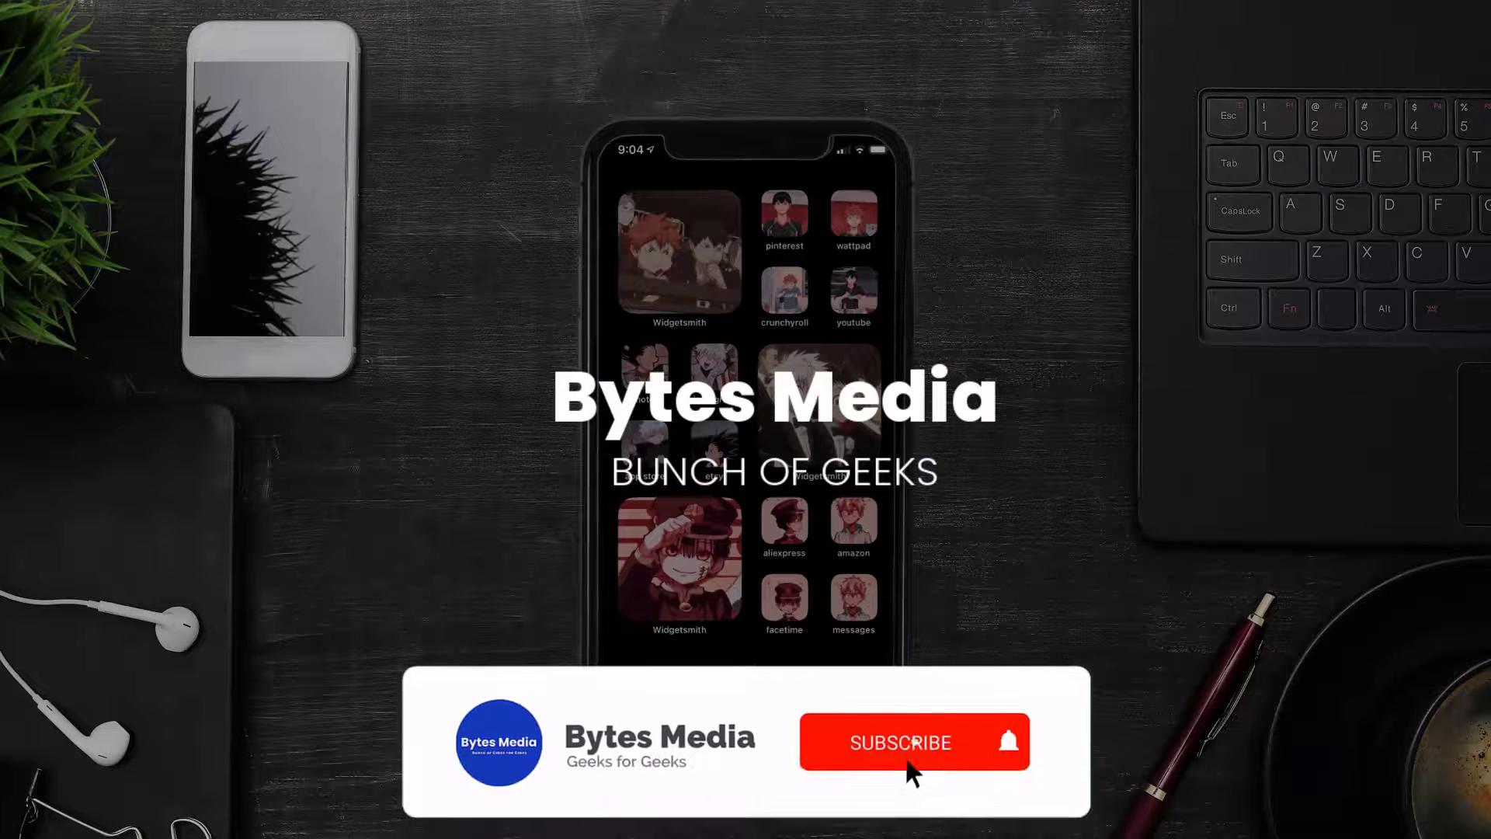
Launch the App Store from the home screen
left_click(898, 743)
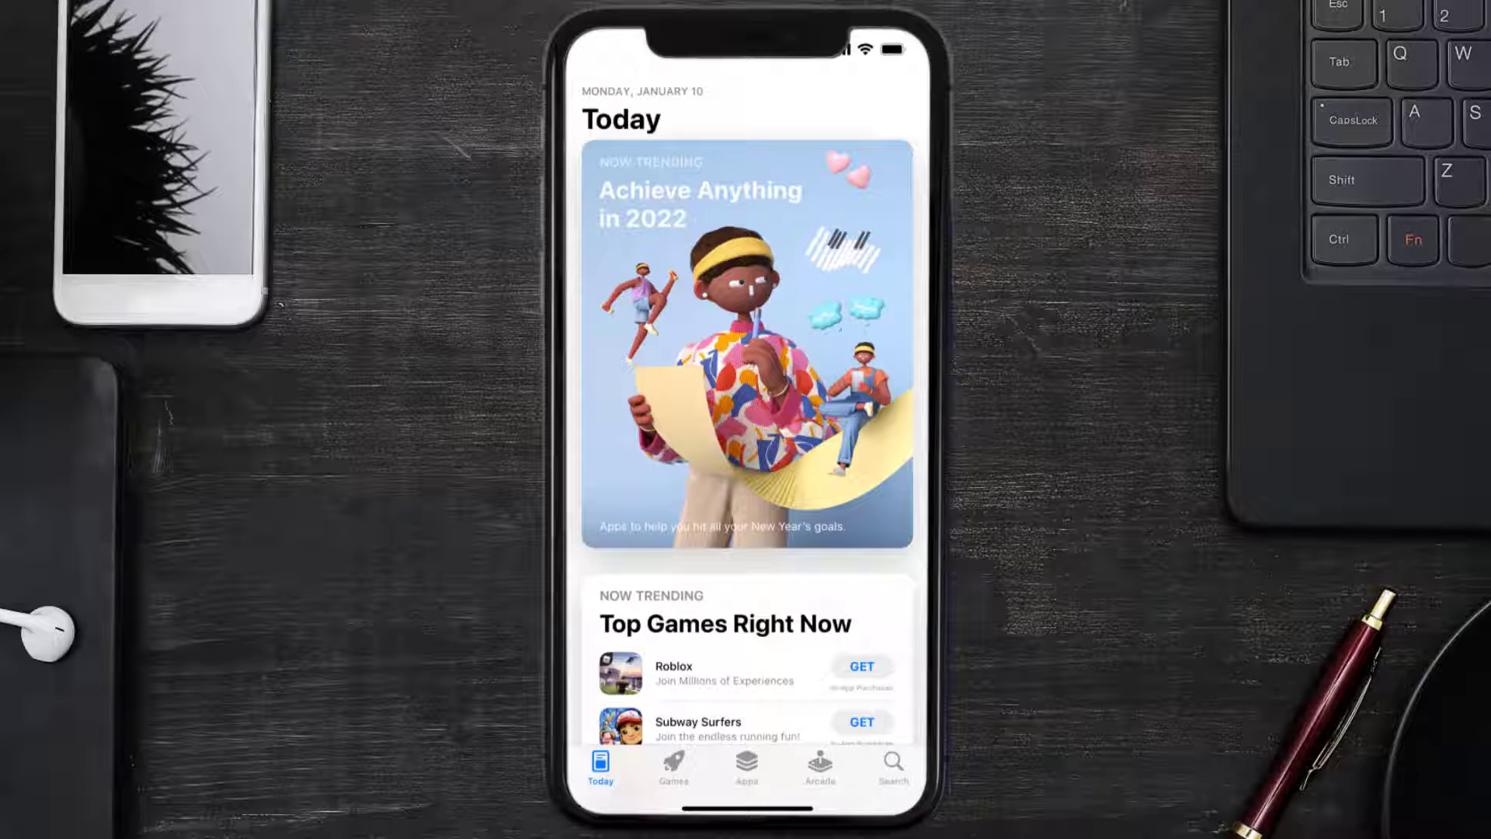
Search the App Store for 'dasher app' and update DoorDash - Dasher
left_click(890, 761)
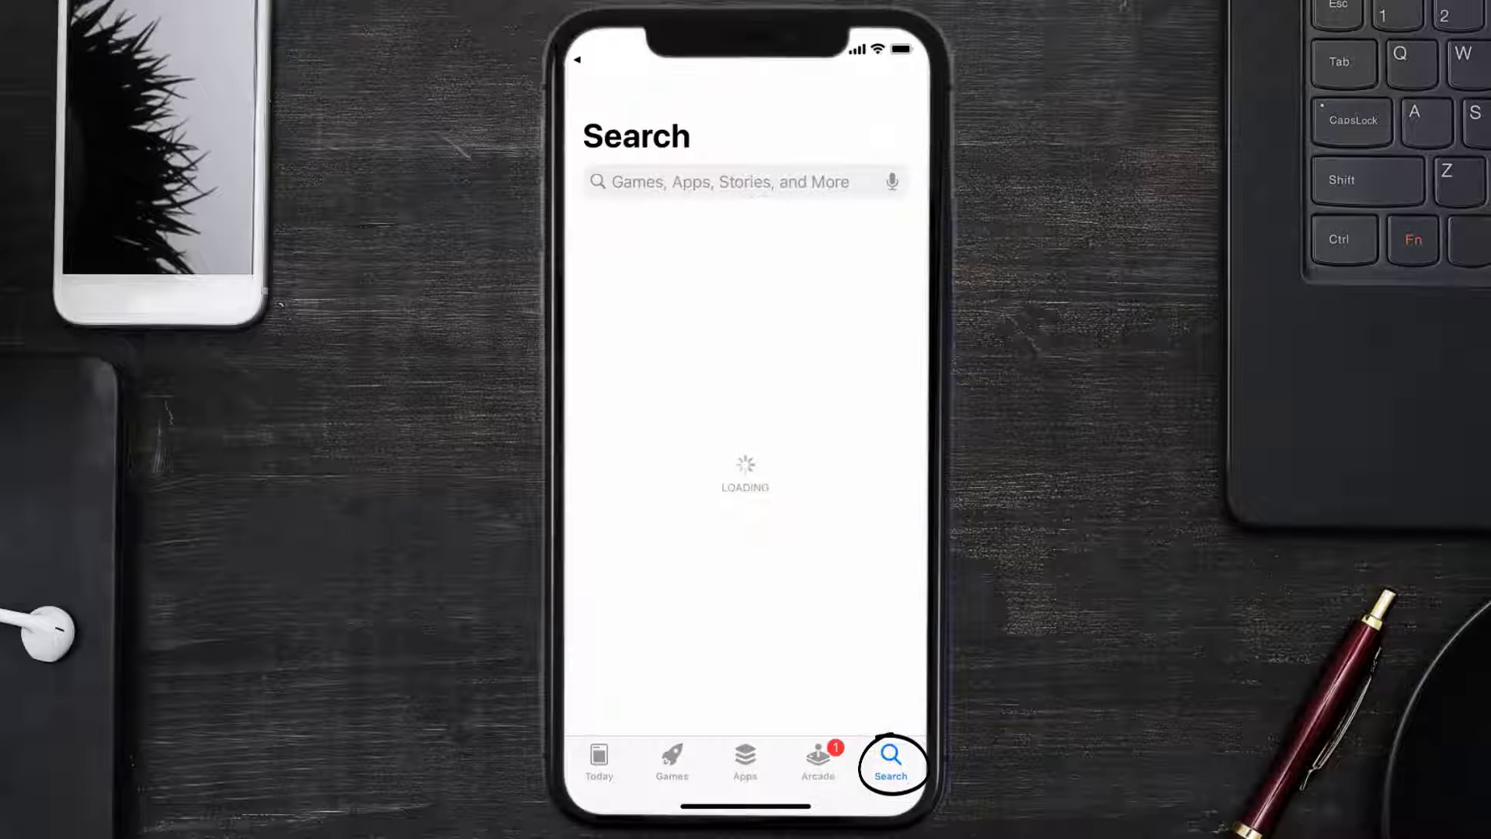
type("dasher app")
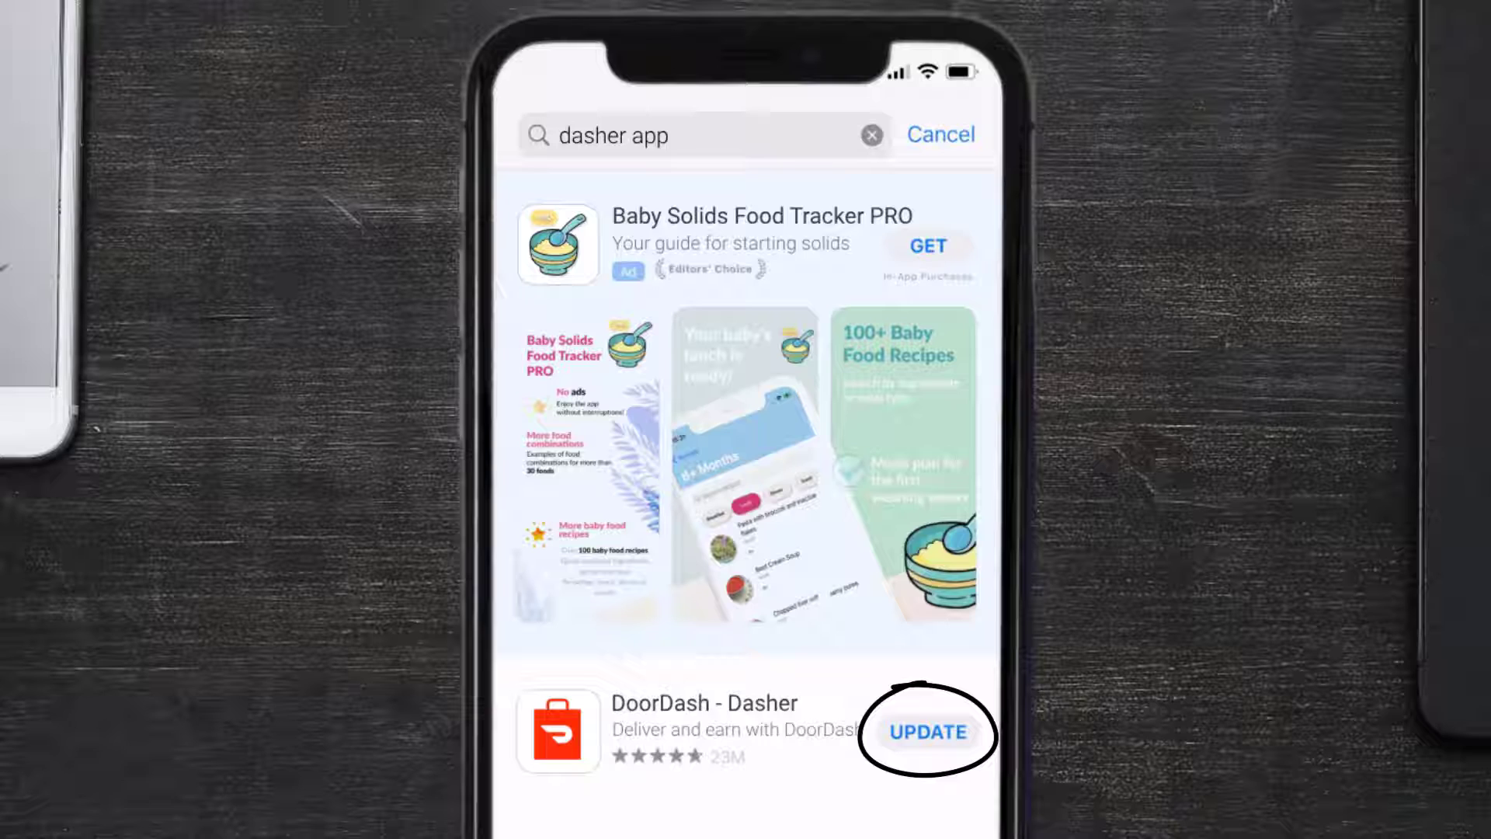
left_click(927, 733)
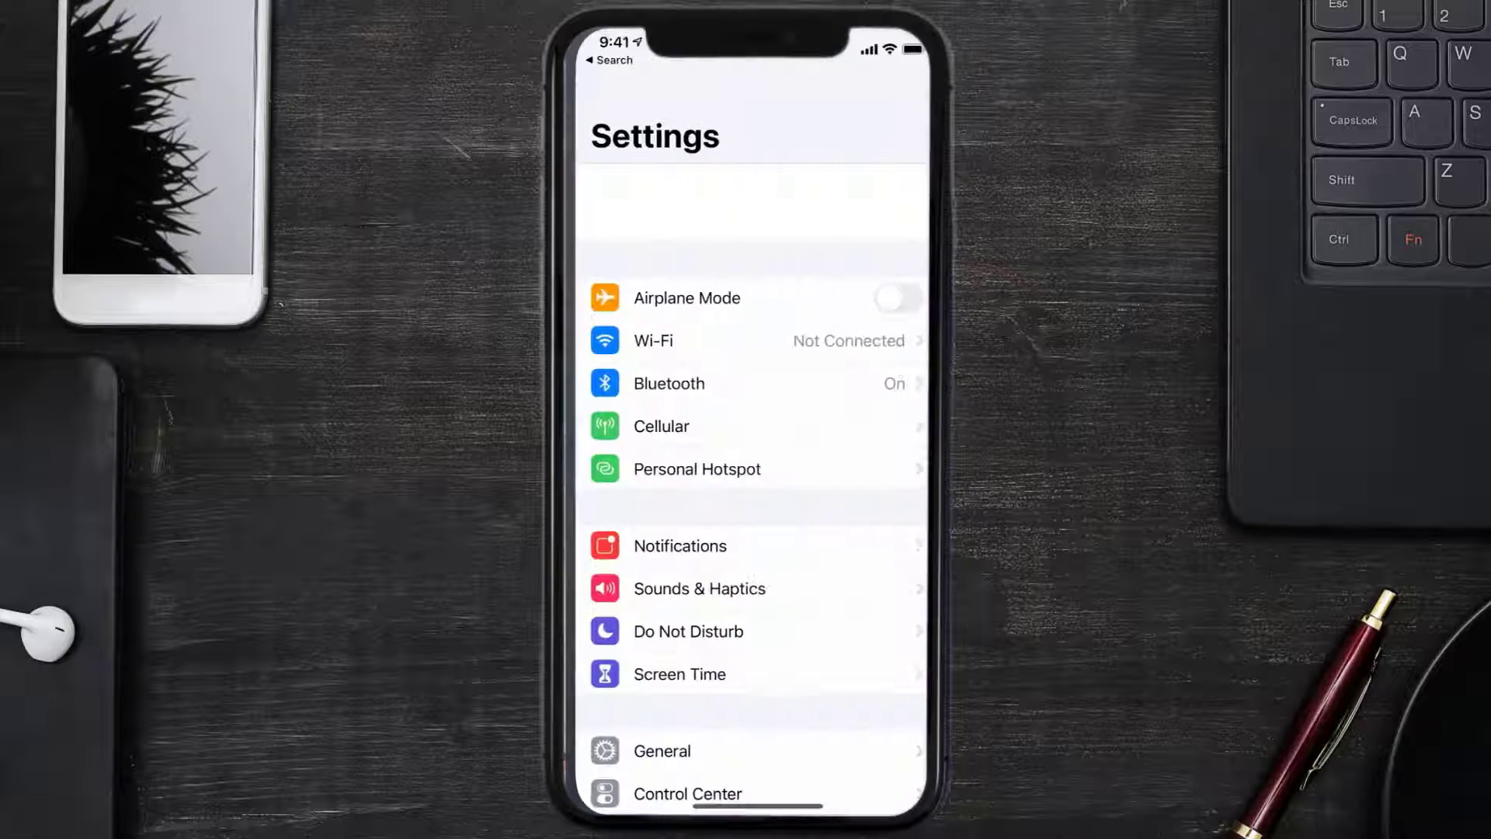
Go to General > iPhone Storage in Settings
scroll("down", 3)
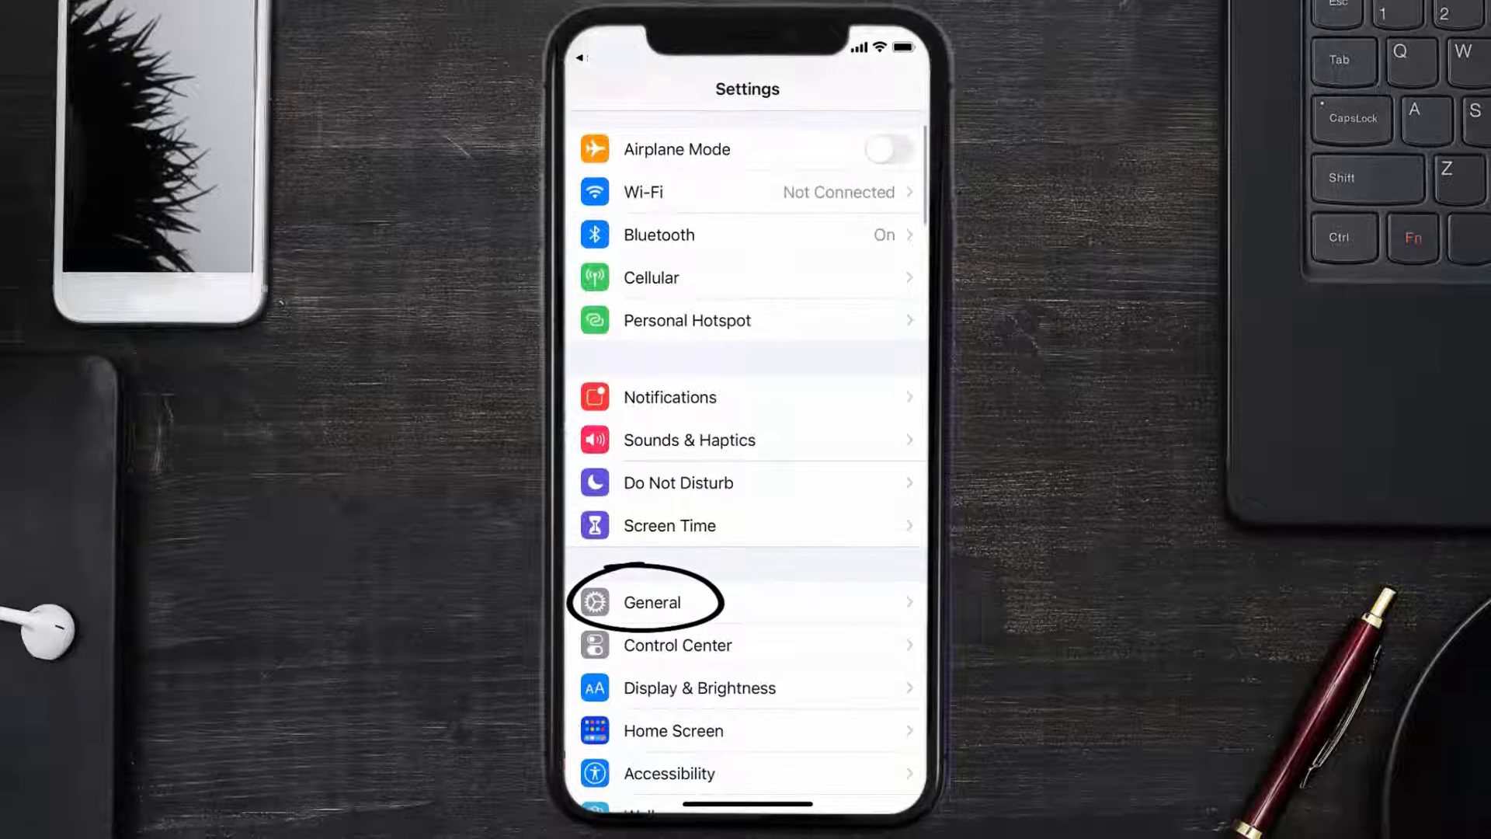
left_click(652, 601)
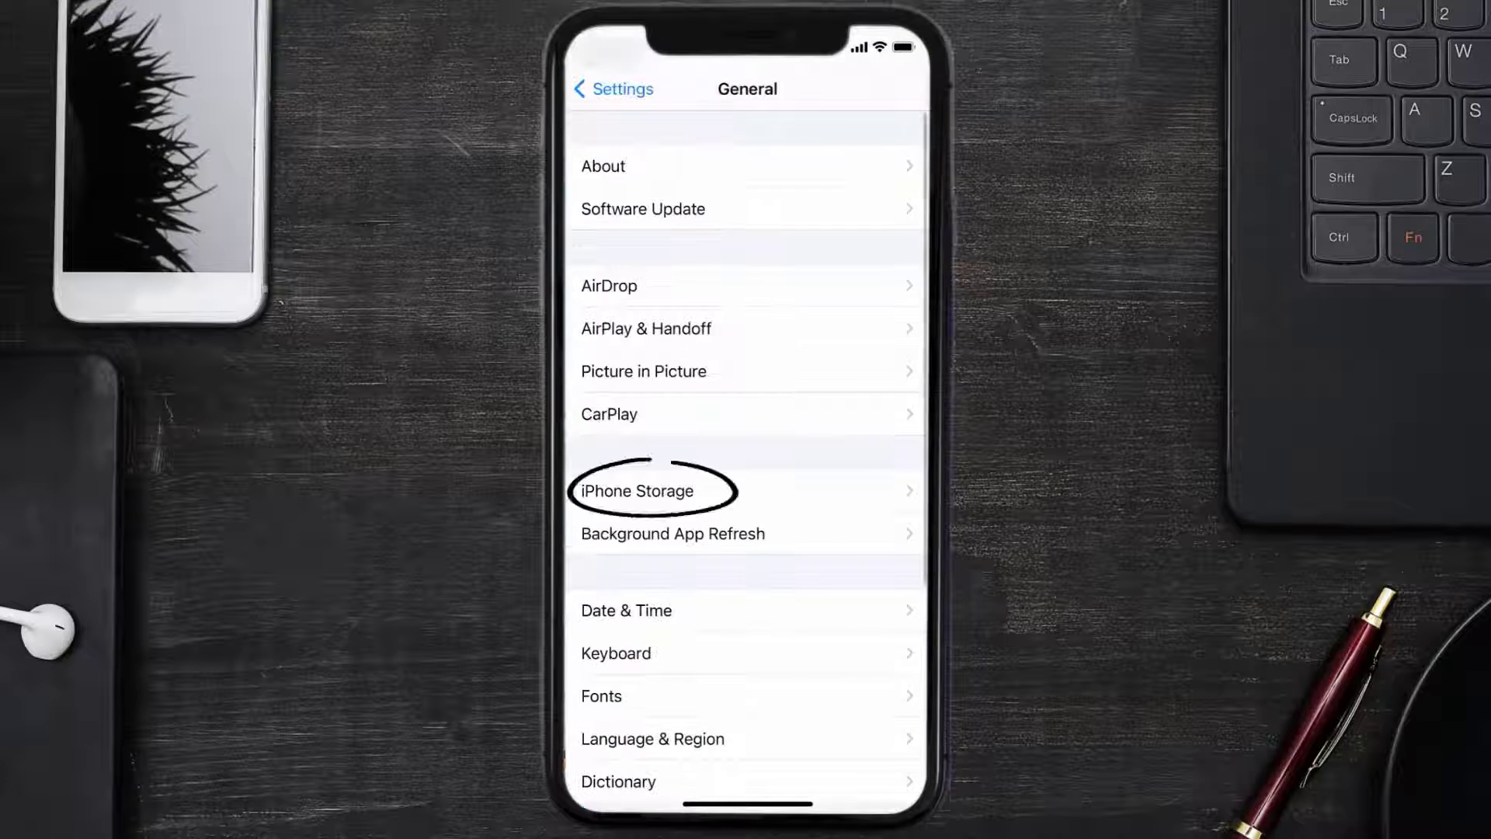
left_click(652, 490)
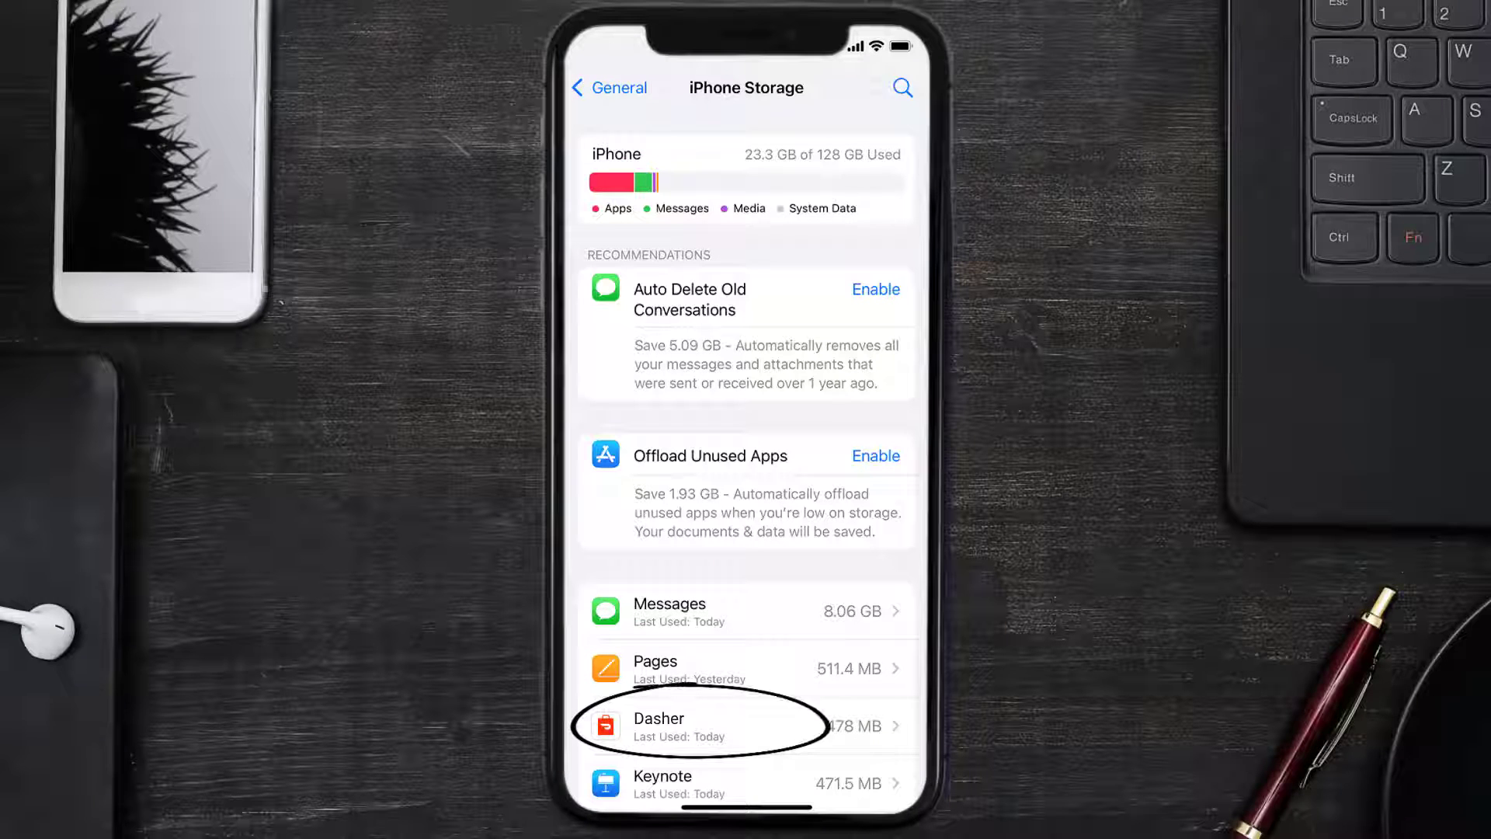
Offload Dasher from its storage details, confirm, then reinstall it
left_click(746, 725)
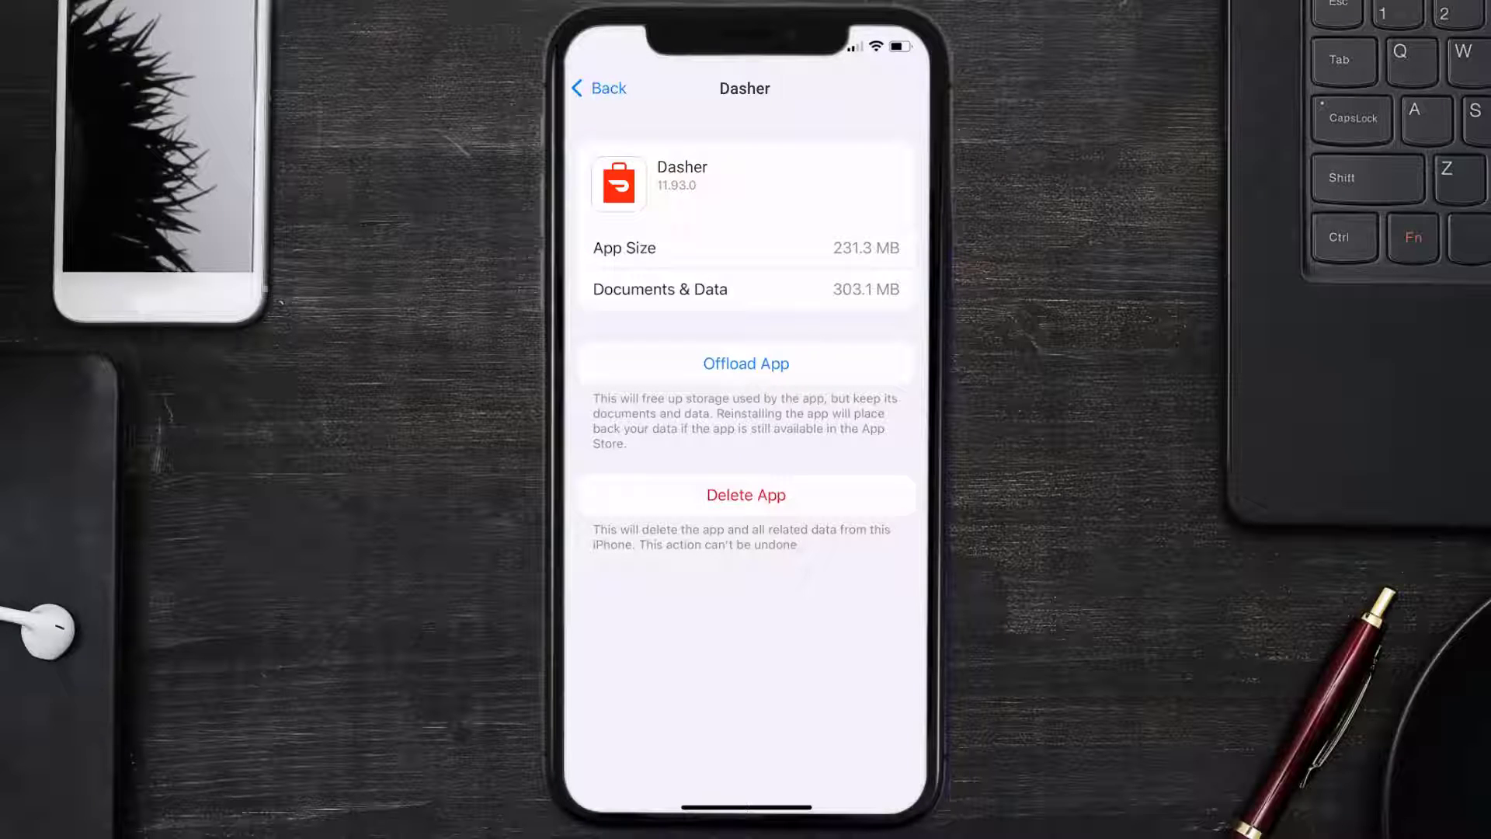
left_click(746, 363)
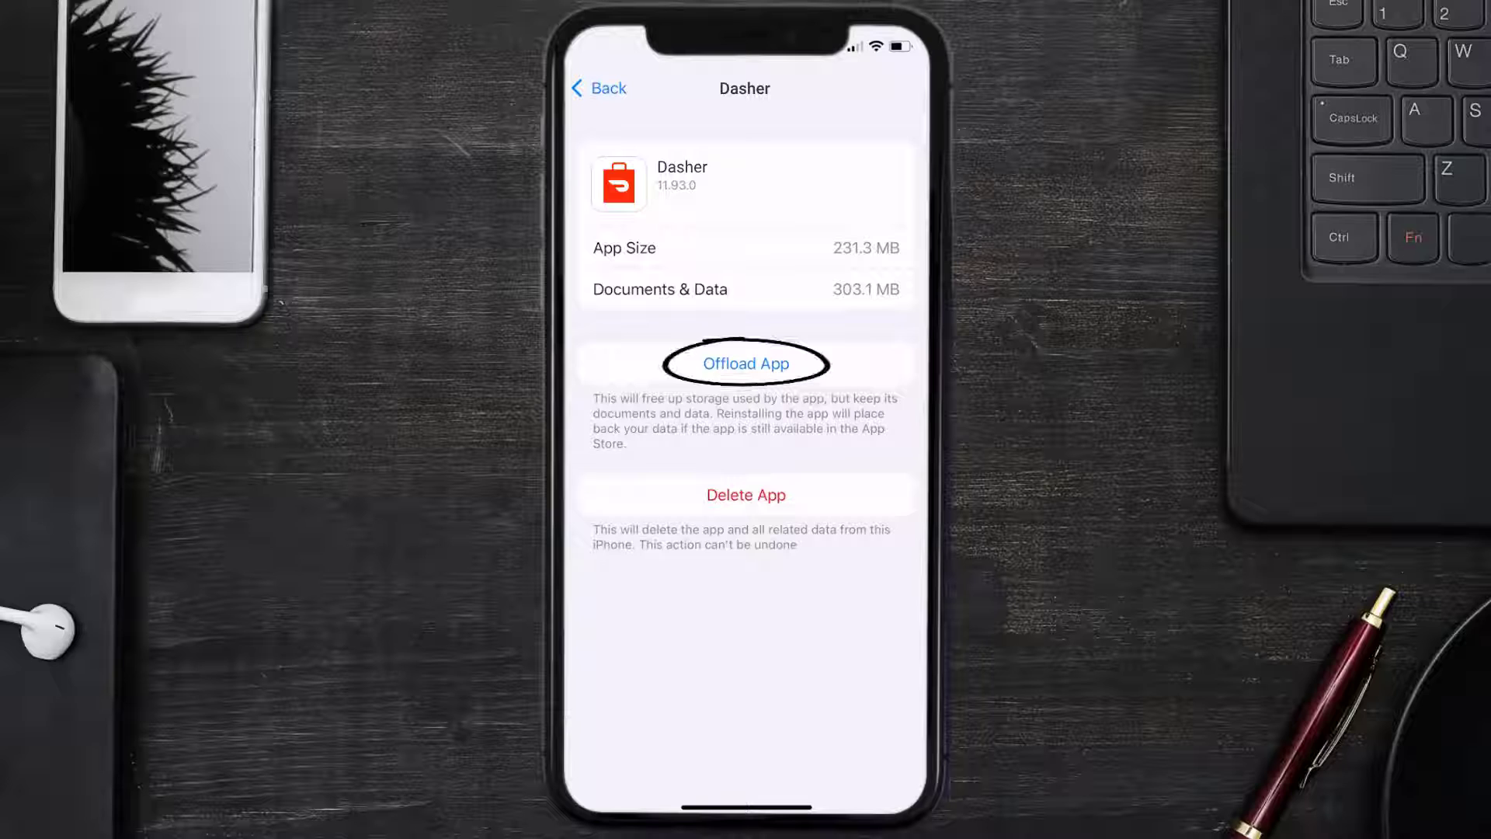
left_click(746, 364)
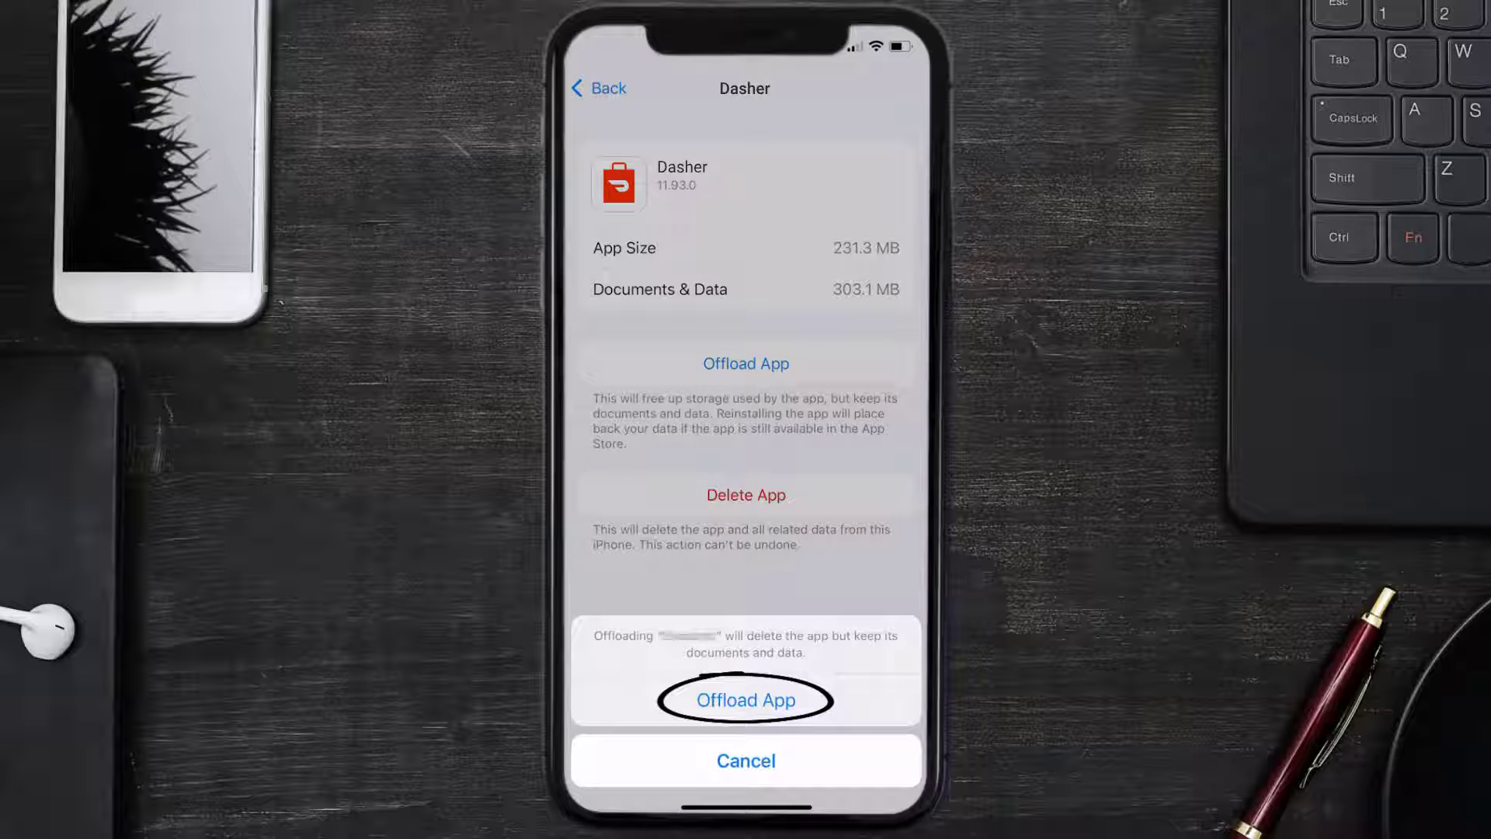
left_click(746, 700)
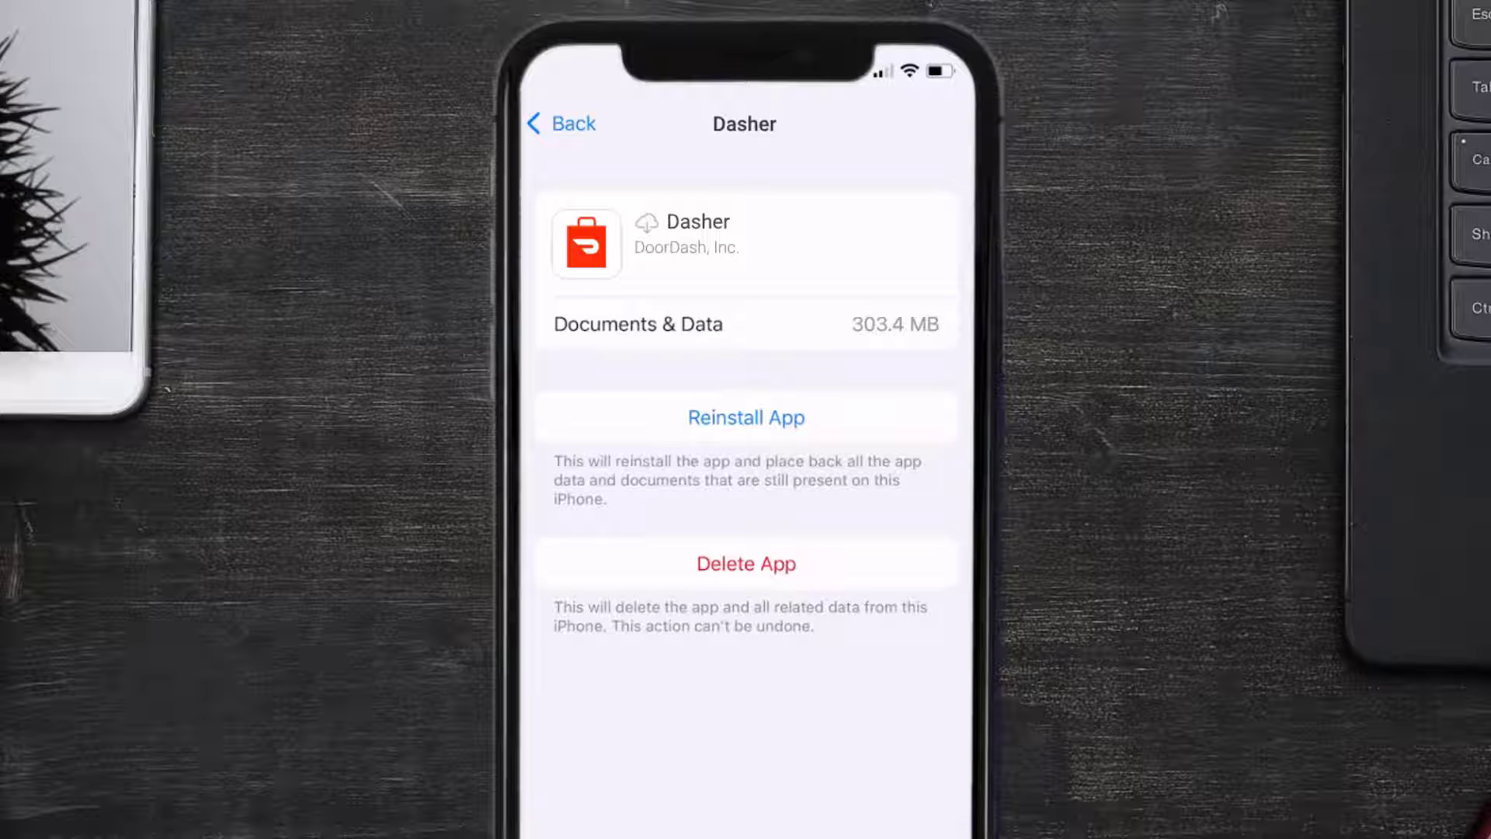
left_click(745, 416)
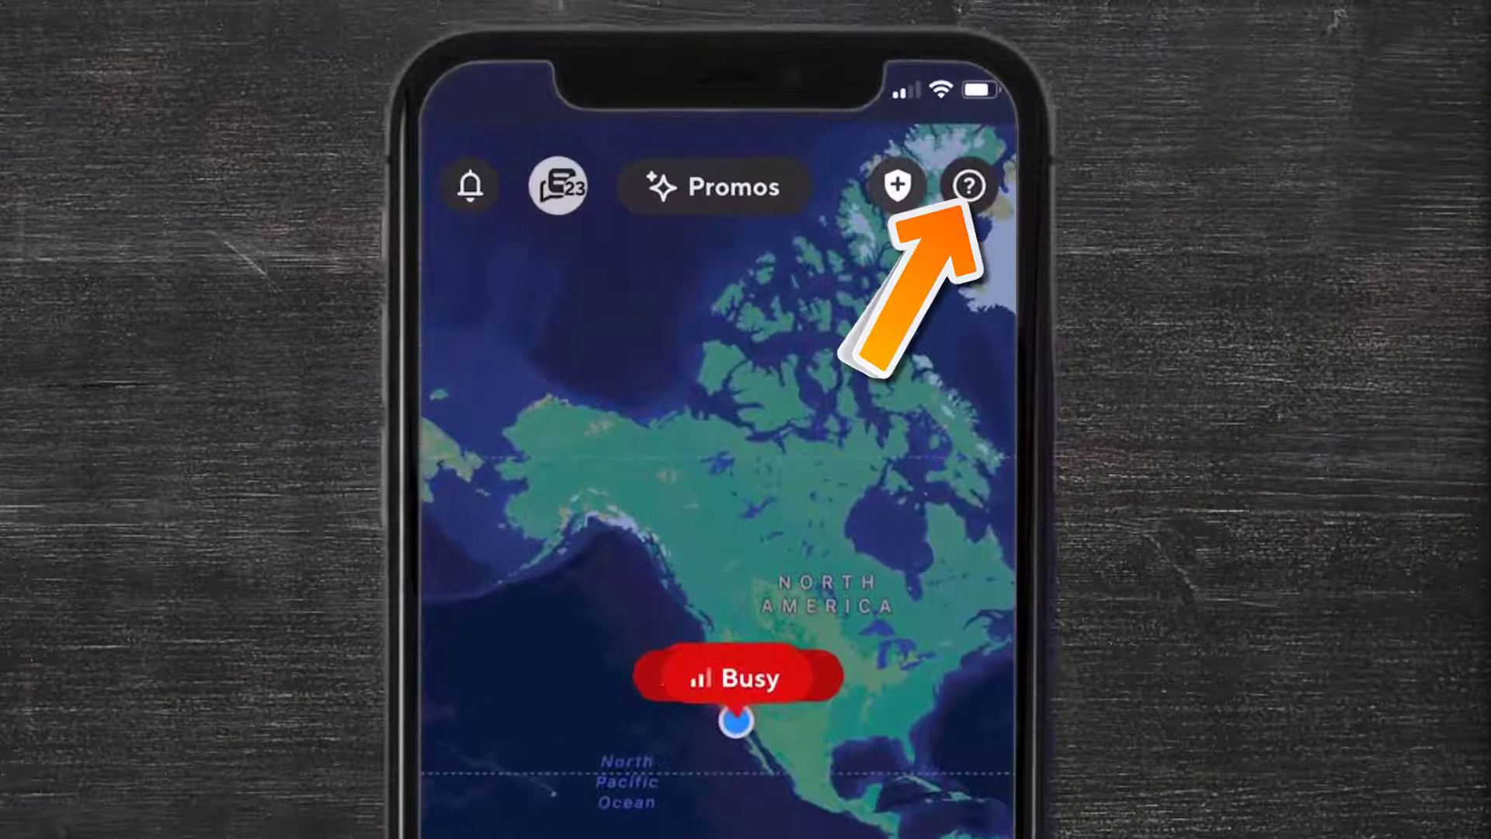
From Dasher's help page, open Chat with support under Additional resources and start a message
left_click(968, 187)
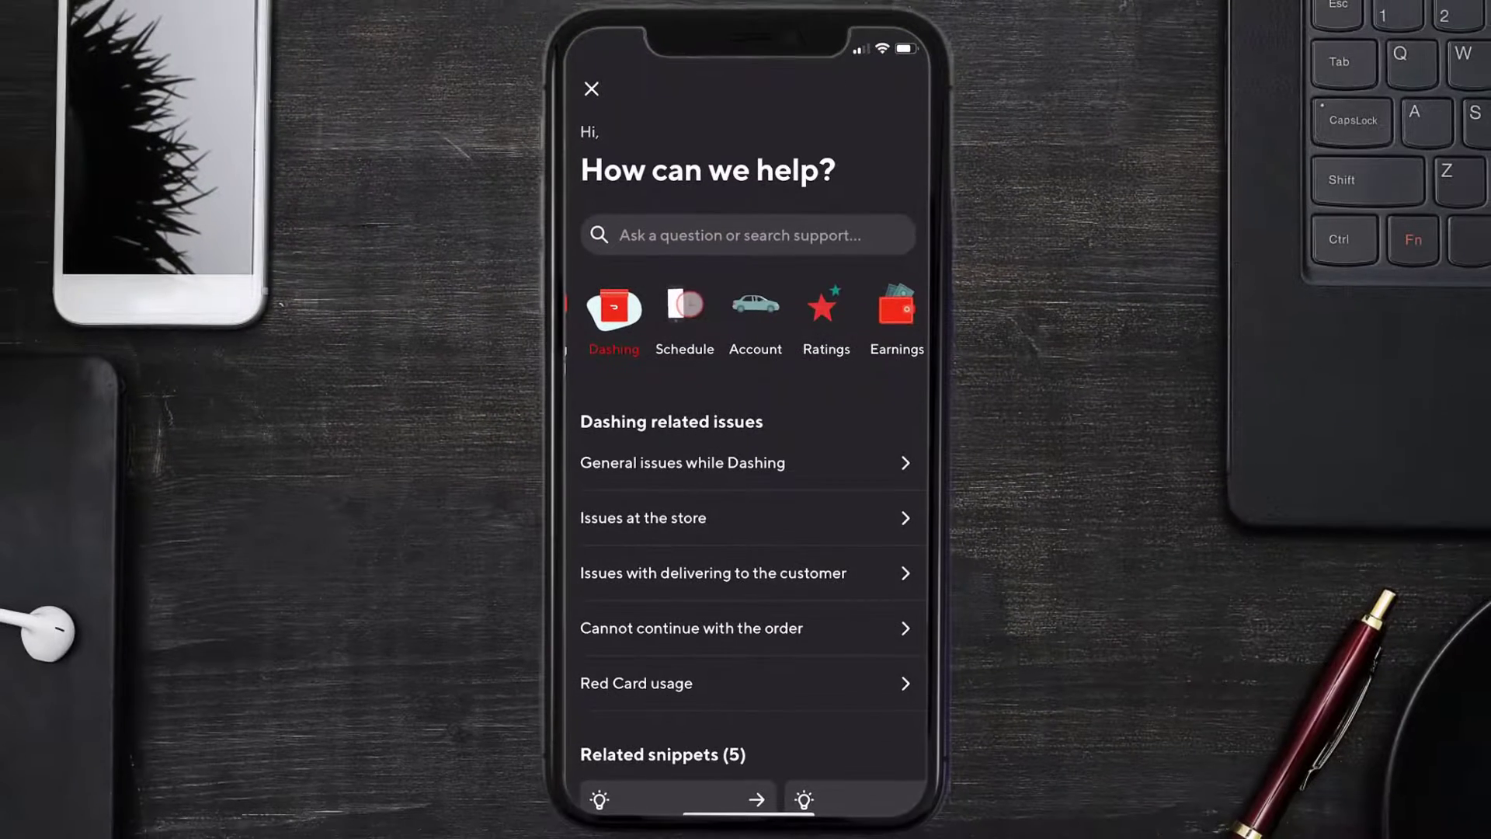
scroll("down", 3)
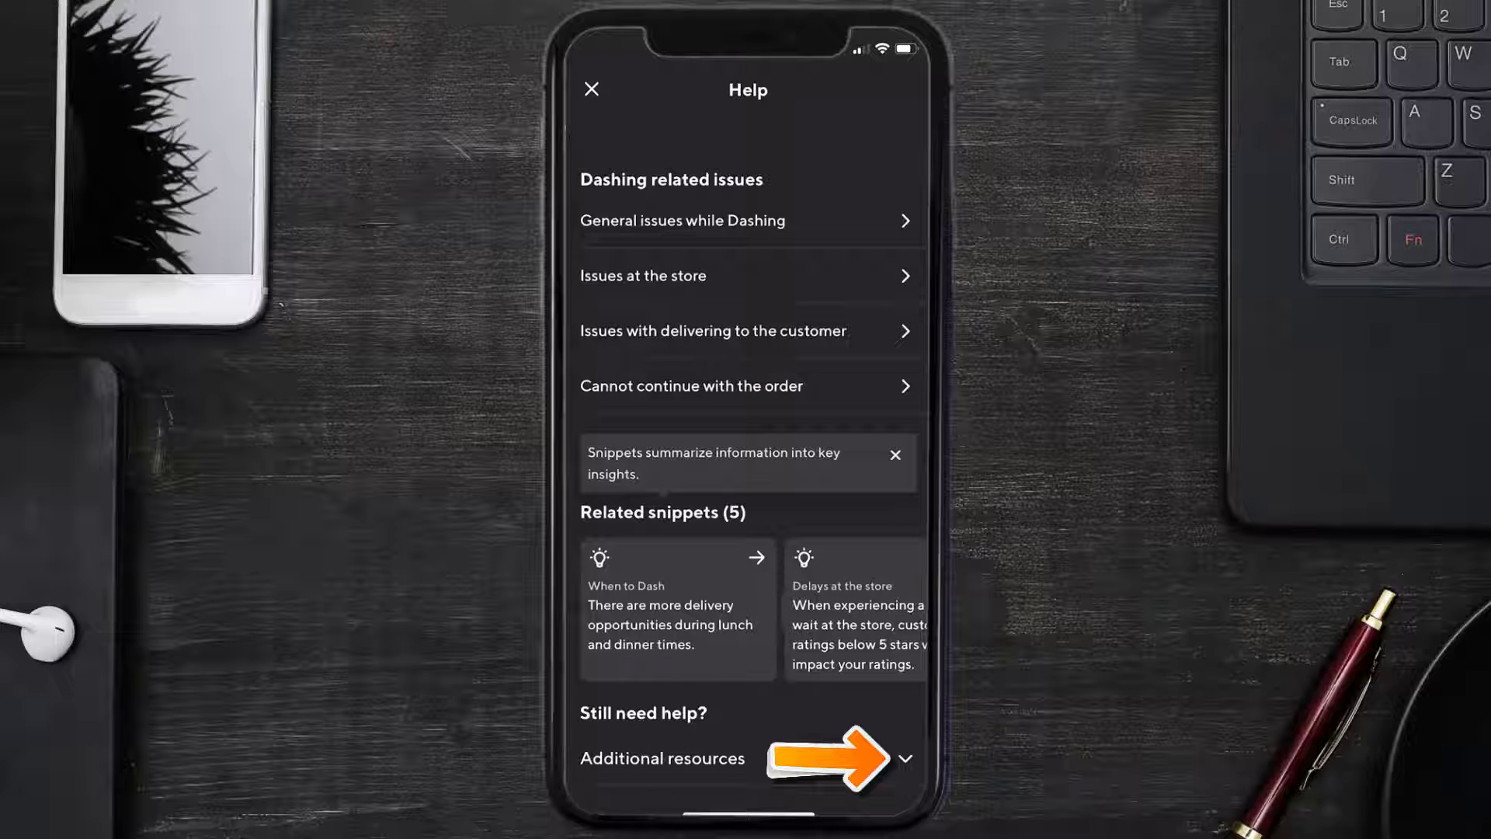
left_click(904, 758)
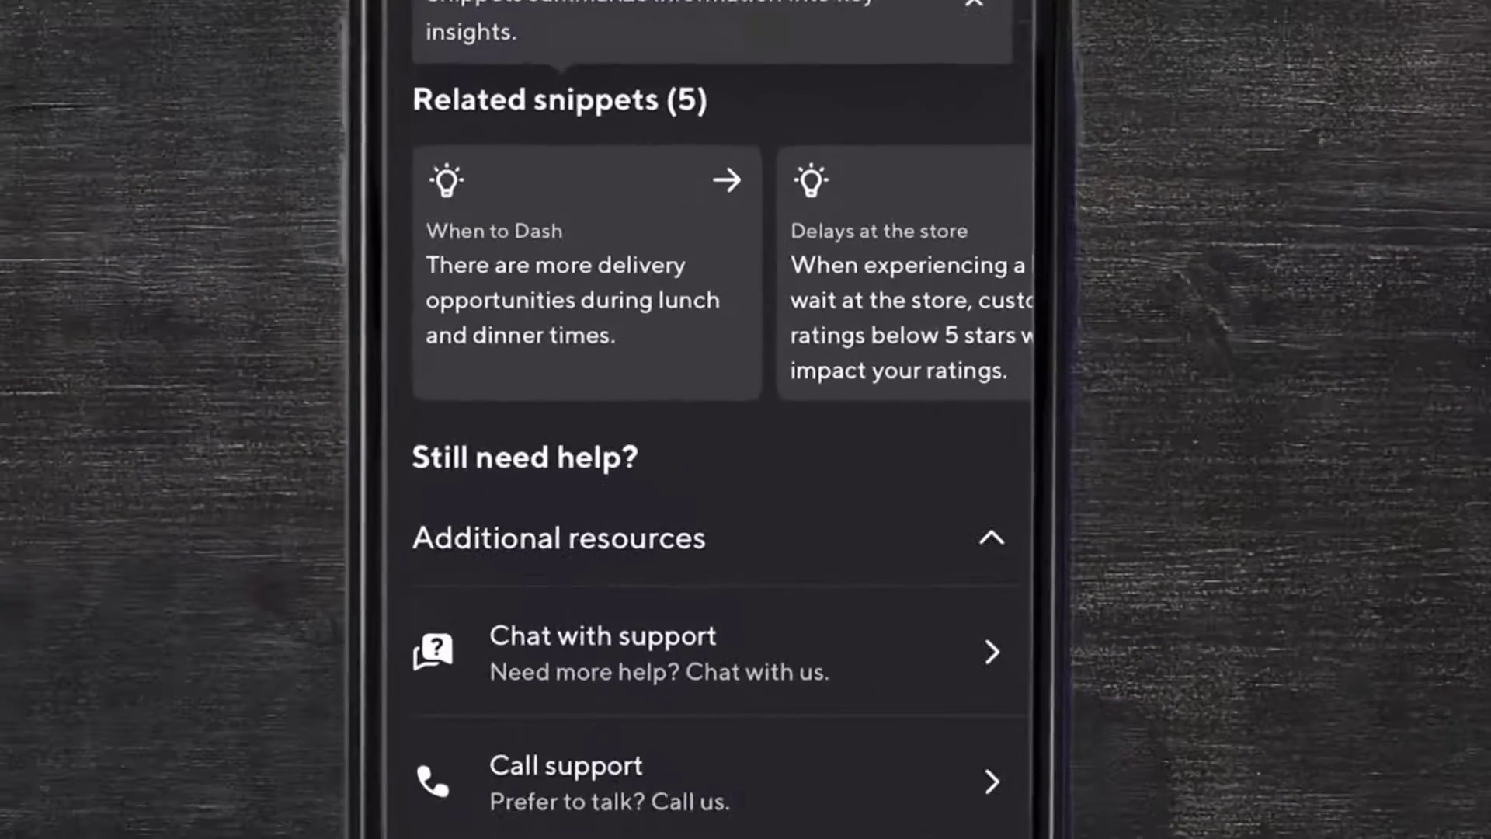
left_click(594, 656)
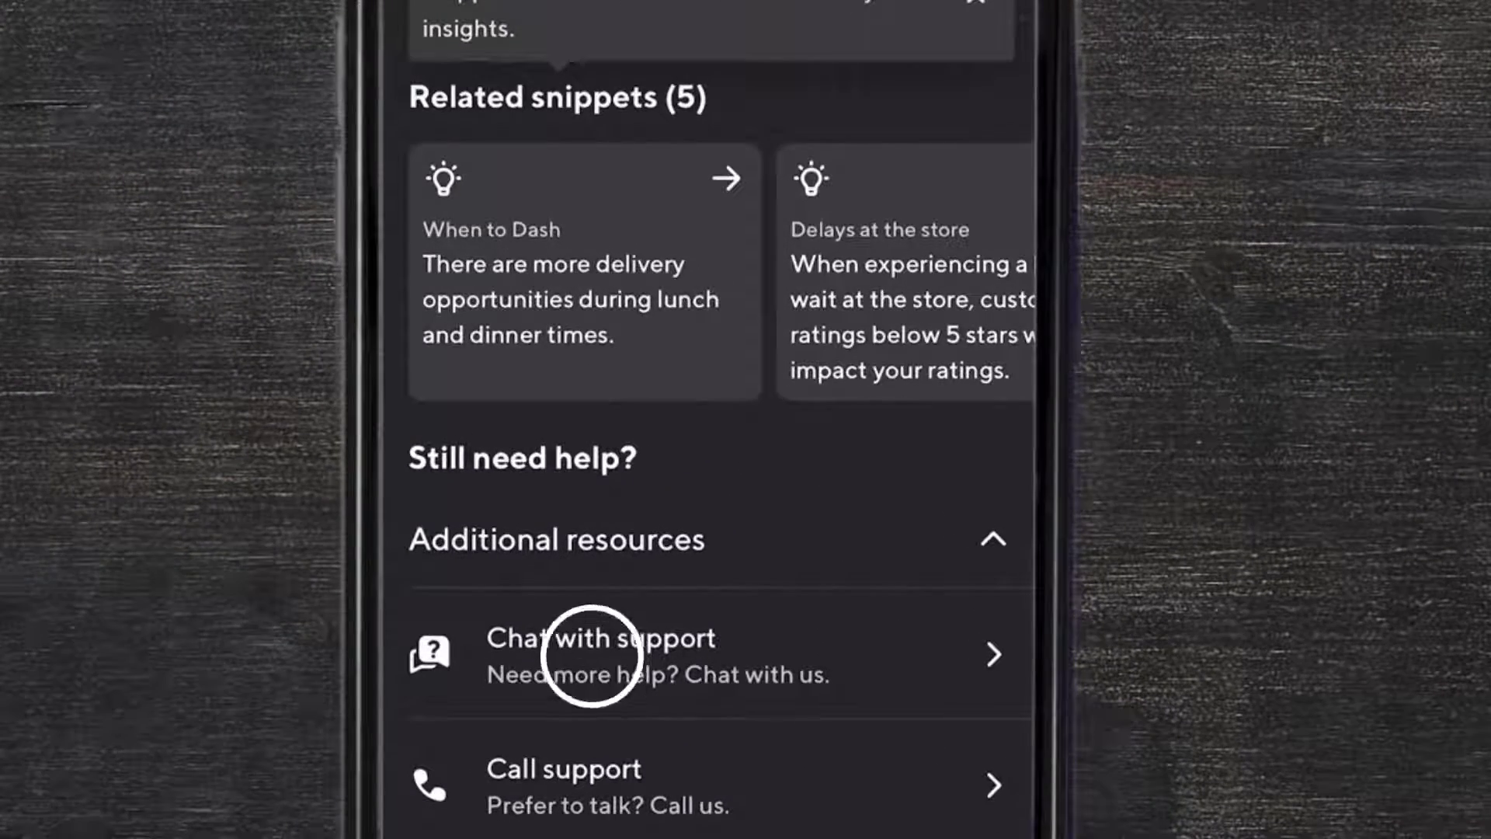
left_click(599, 637)
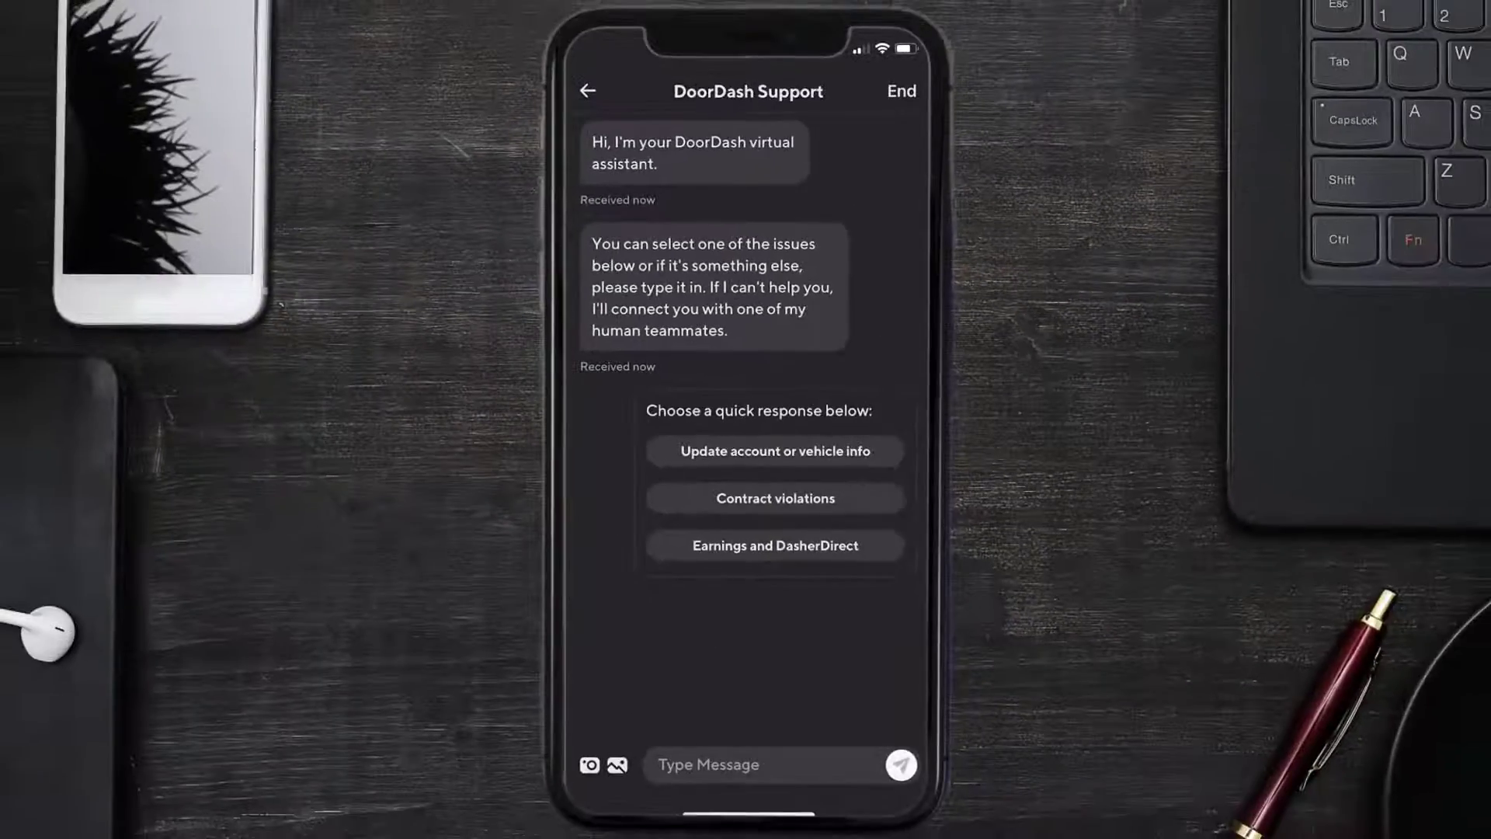
left_click(708, 764)
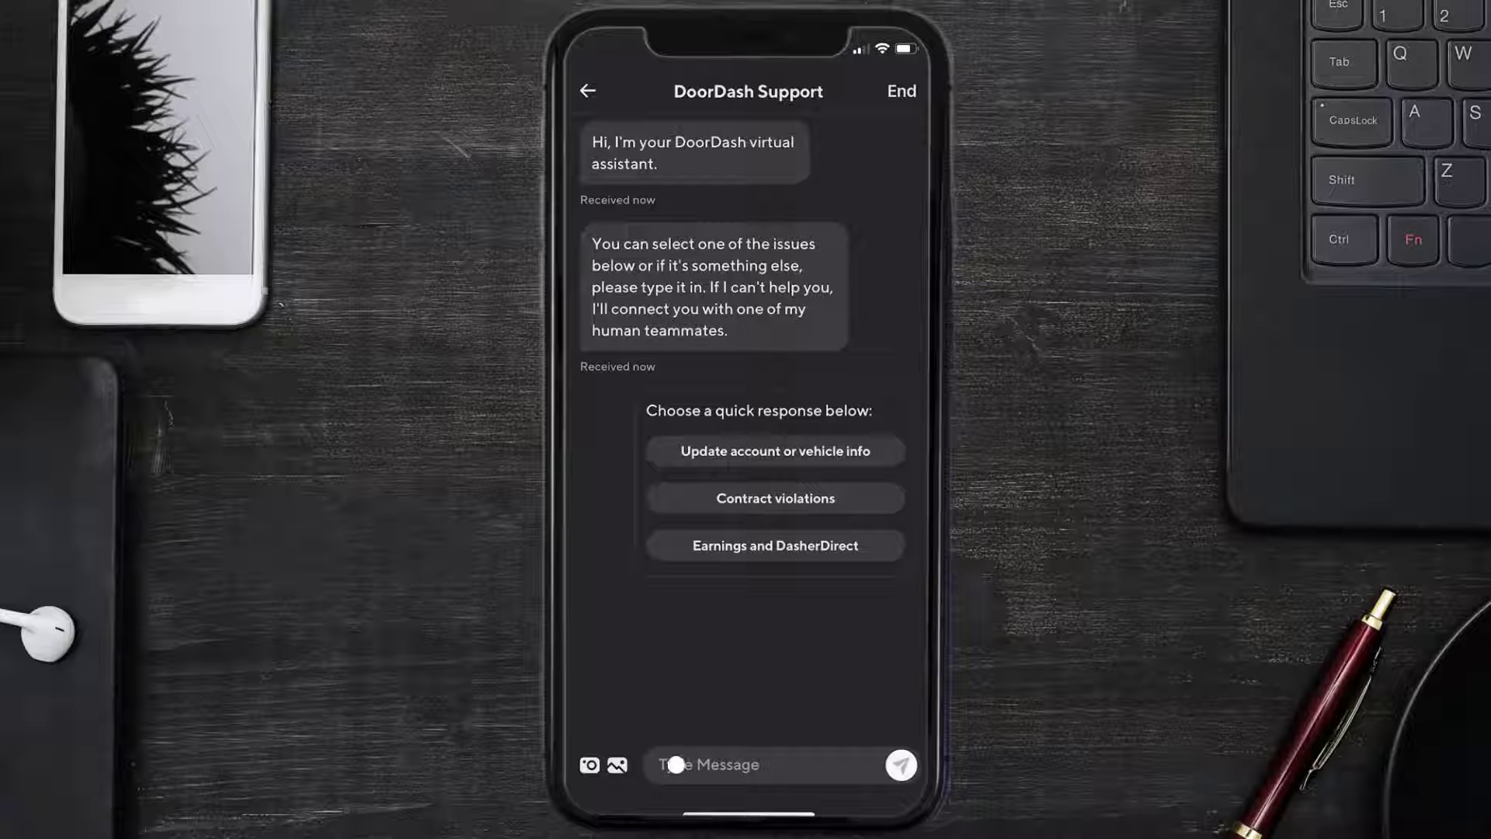